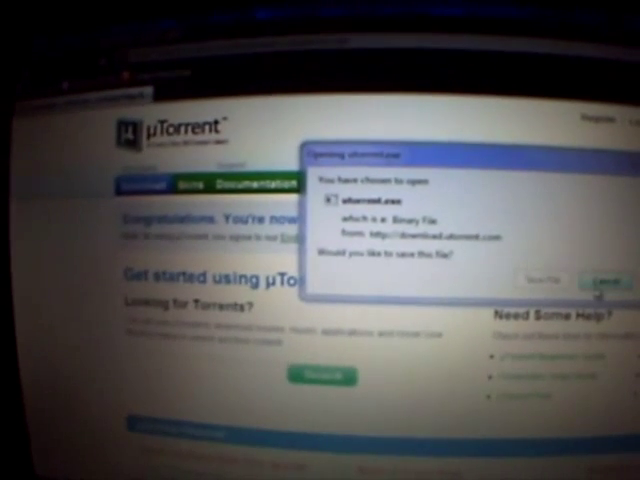
- Save the utorrent.exe installer from download.utorrent.com to the computer
left_click(600, 284)
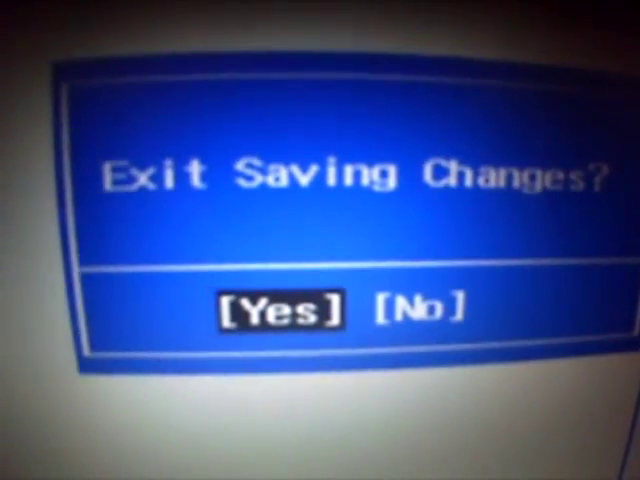
key("Enter")
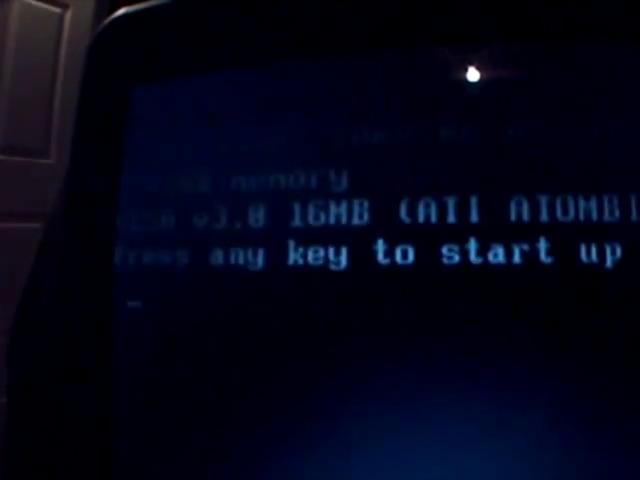